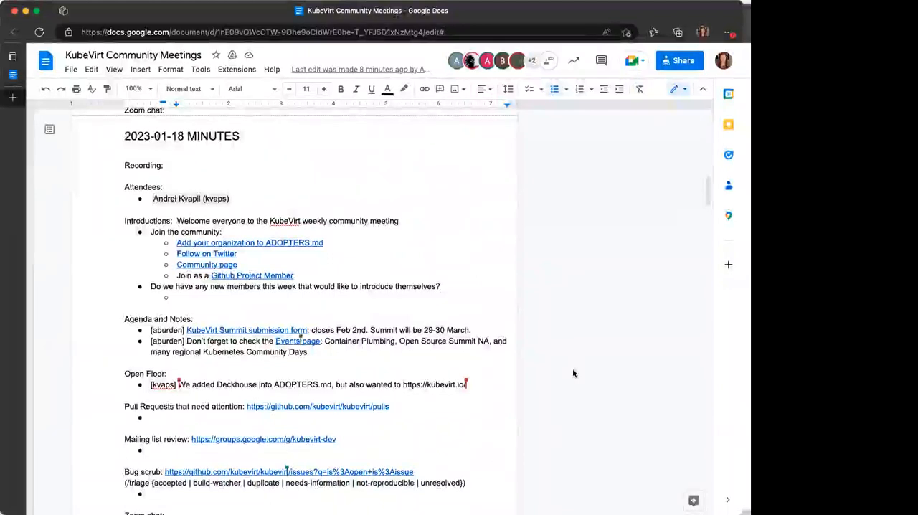
mouse_move(582, 308)
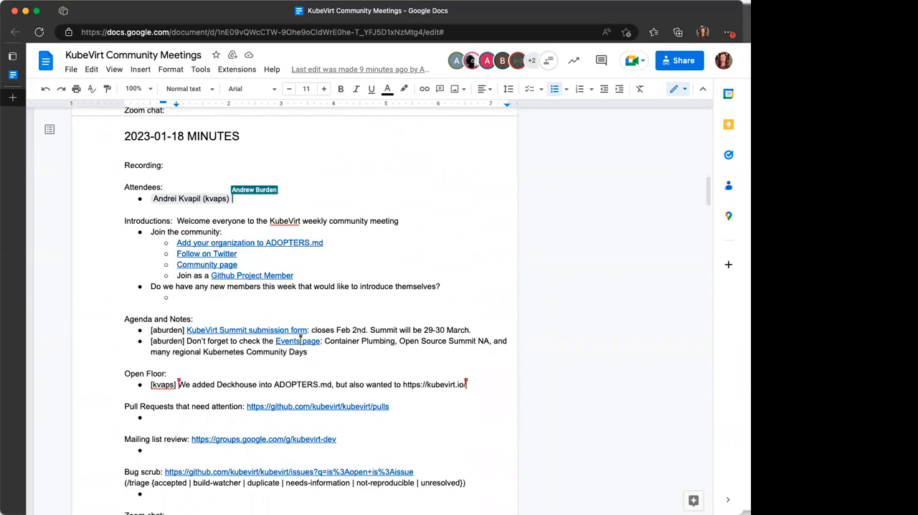
text(, aburden,)
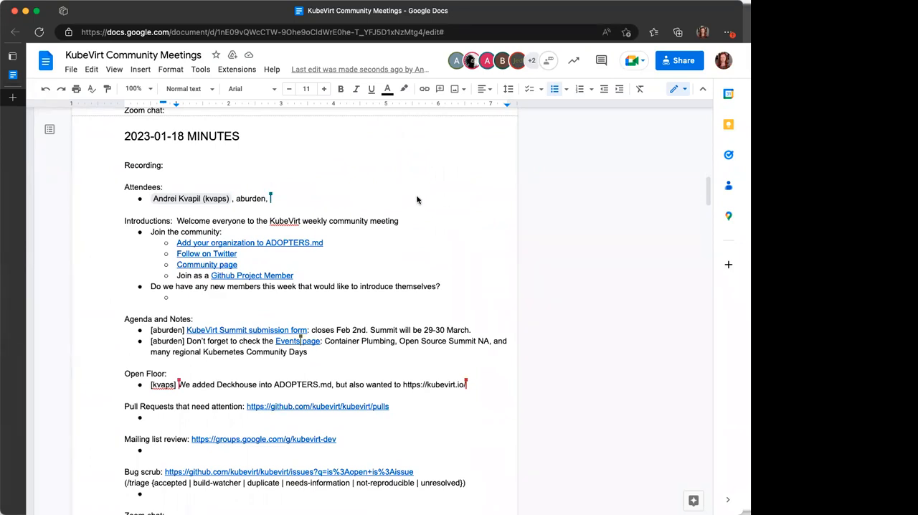
mouse_move(381, 195)
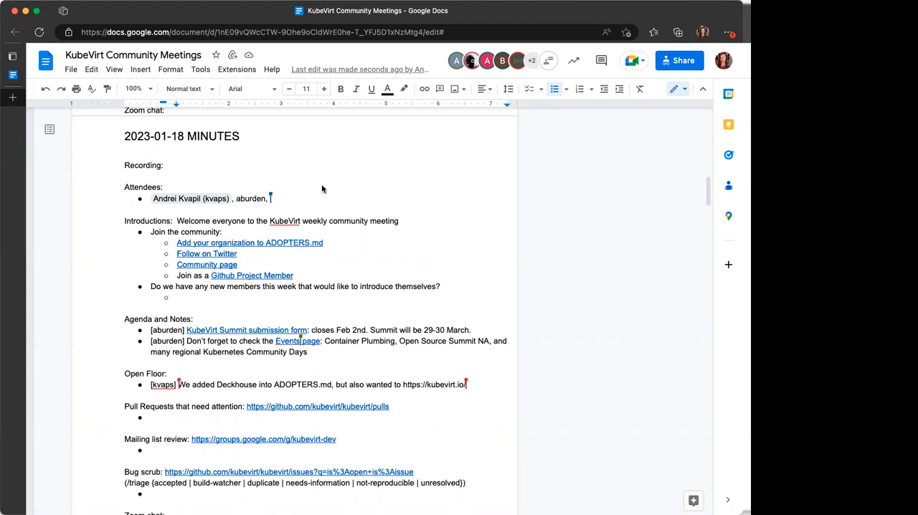
text(usrbinkat,)
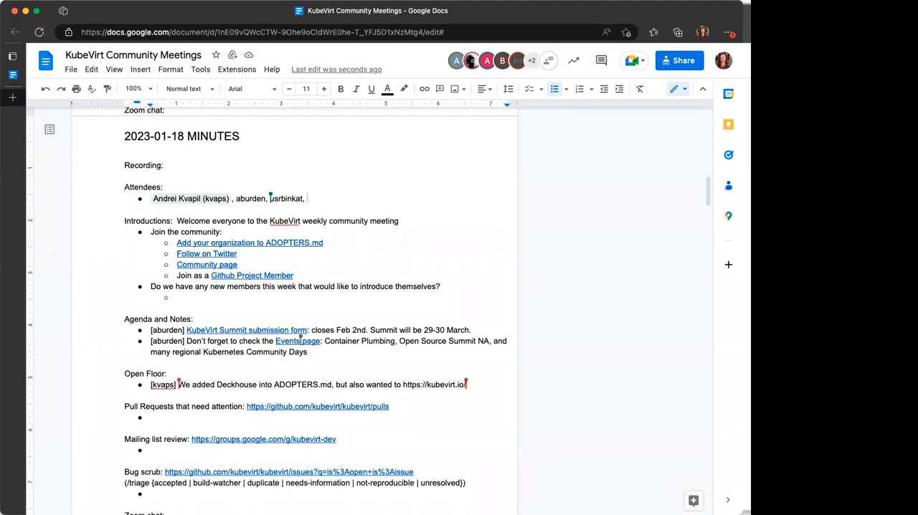
text(brianm)
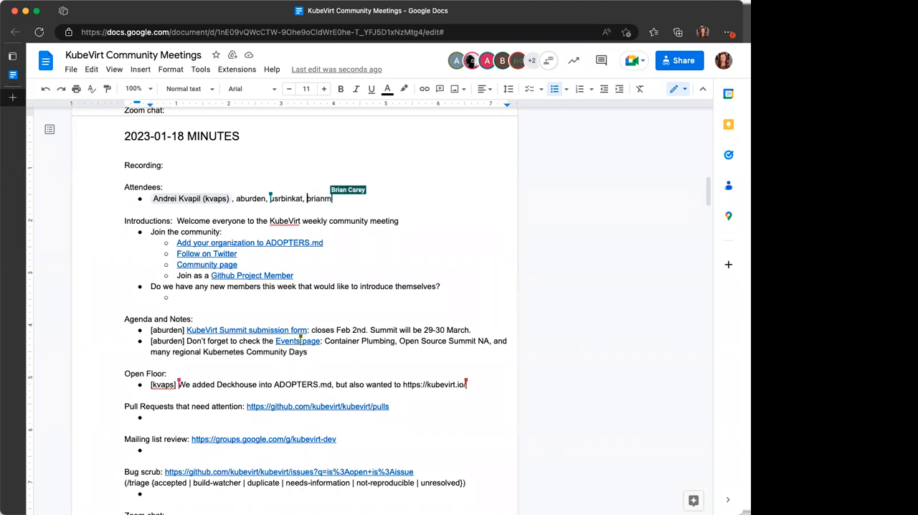
text(carey,)
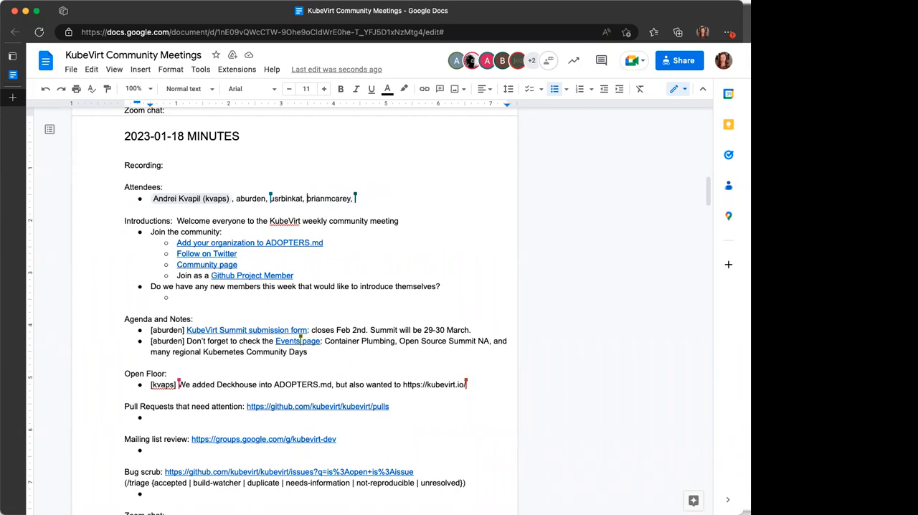
mouse_move(593, 383)
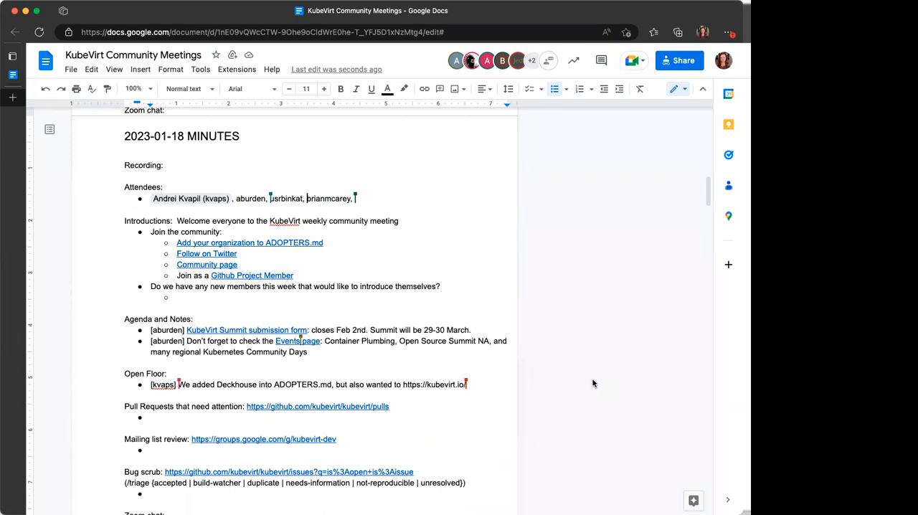
mouse_move(597, 385)
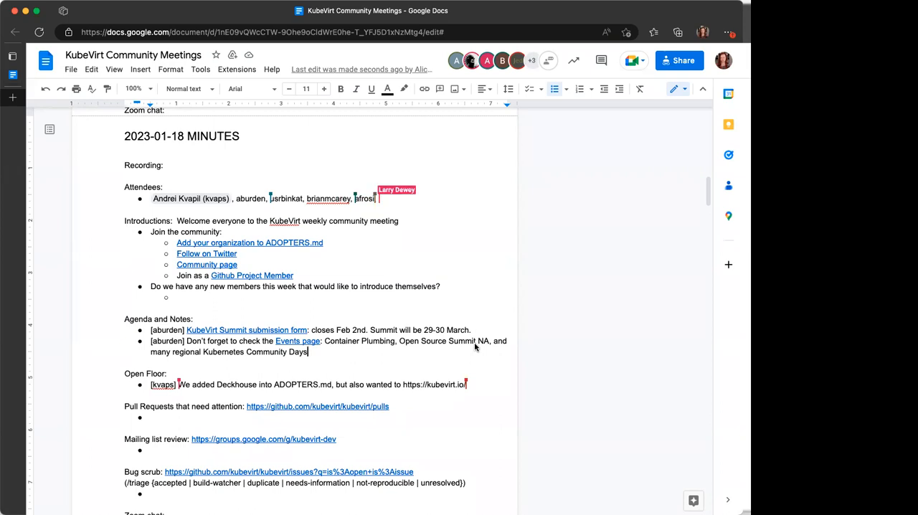
text(LDewey, fitandre(Andre Meyer - DDESK)
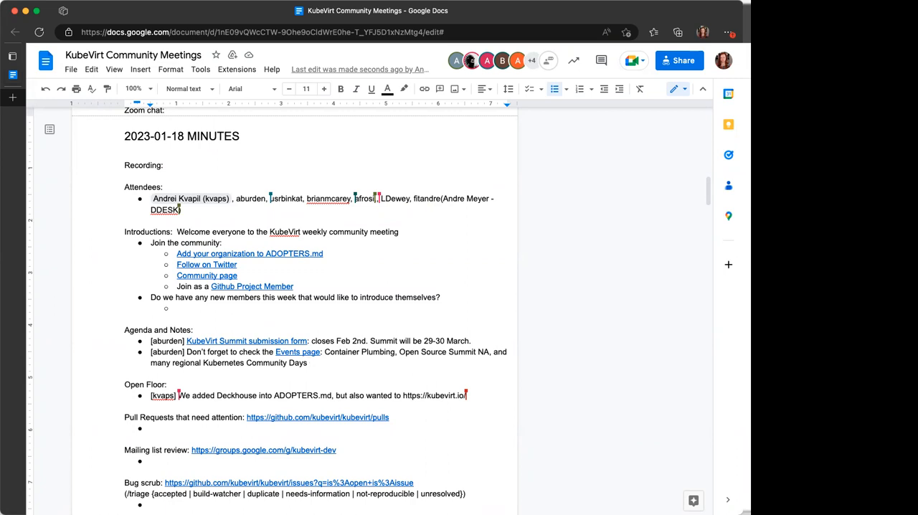
mouse_move(75, 468)
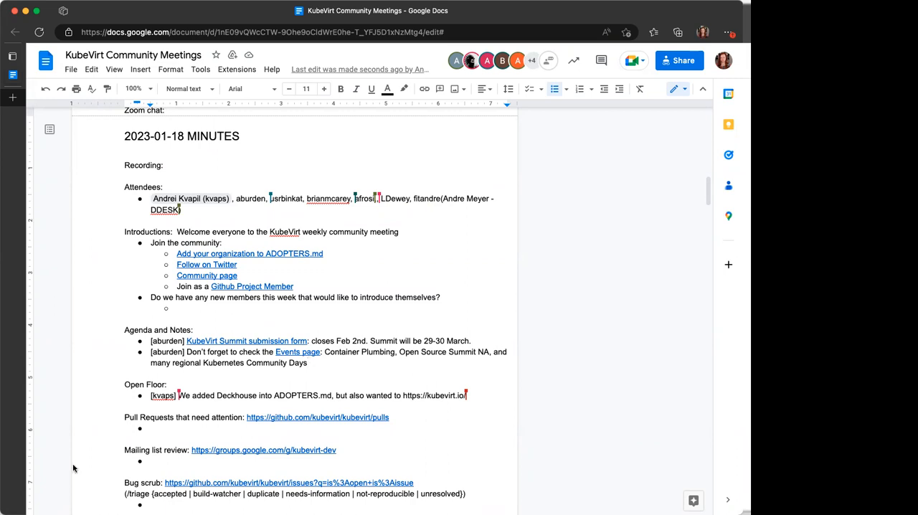
mouse_move(347, 209)
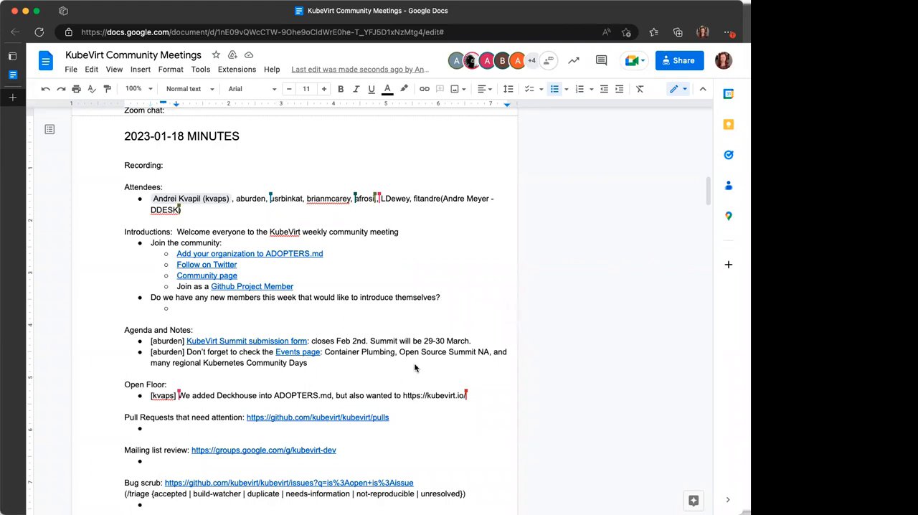
Step: Scroll down through the minutes past the Attendees list
scroll(down, 3)
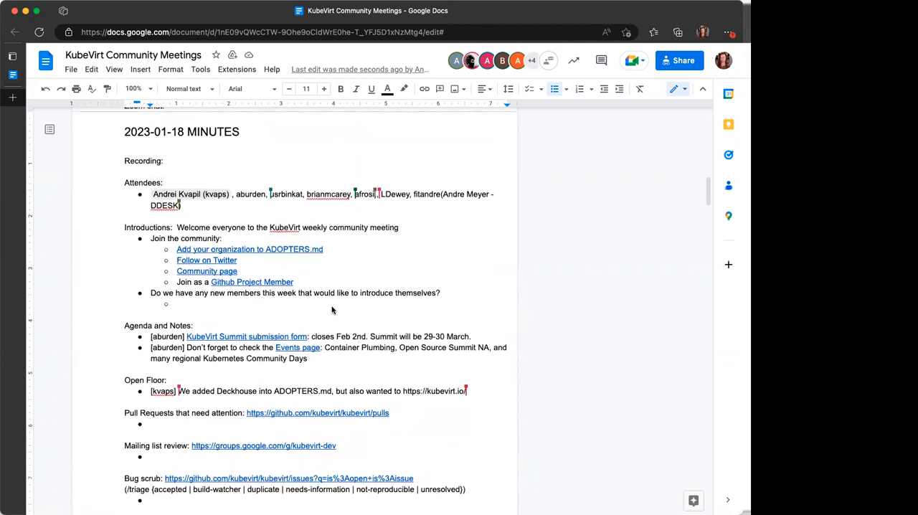
mouse_move(392, 326)
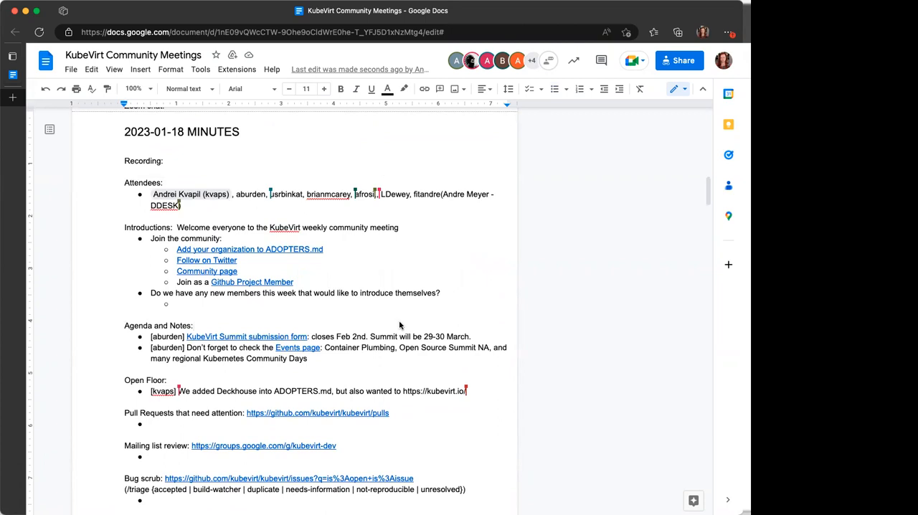
mouse_move(416, 328)
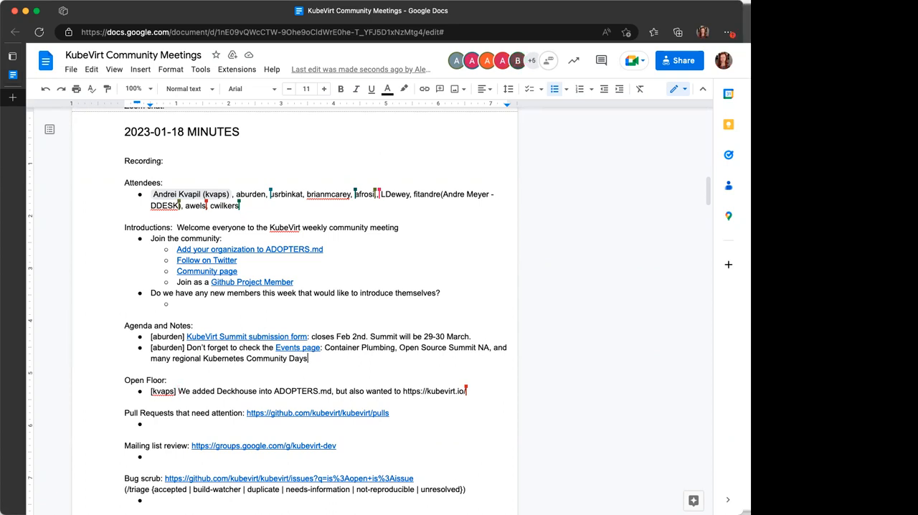
mouse_move(577, 198)
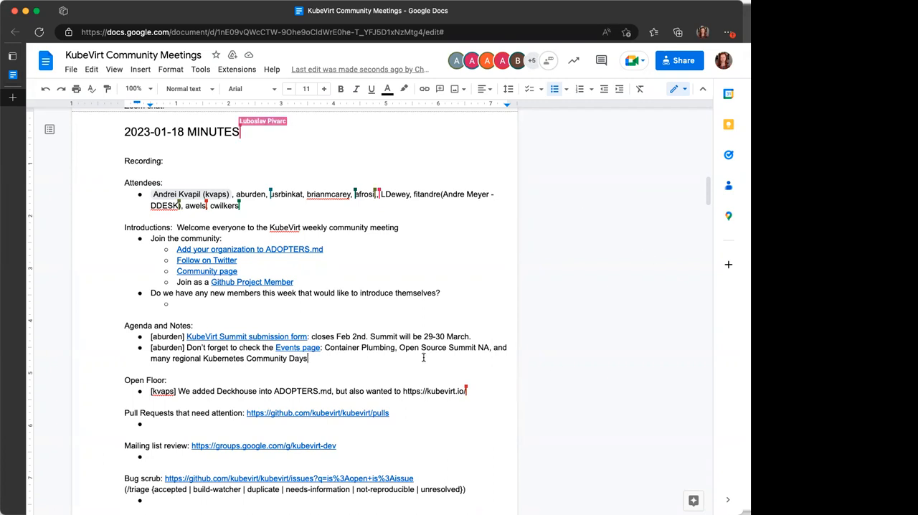
scroll(down, 3)
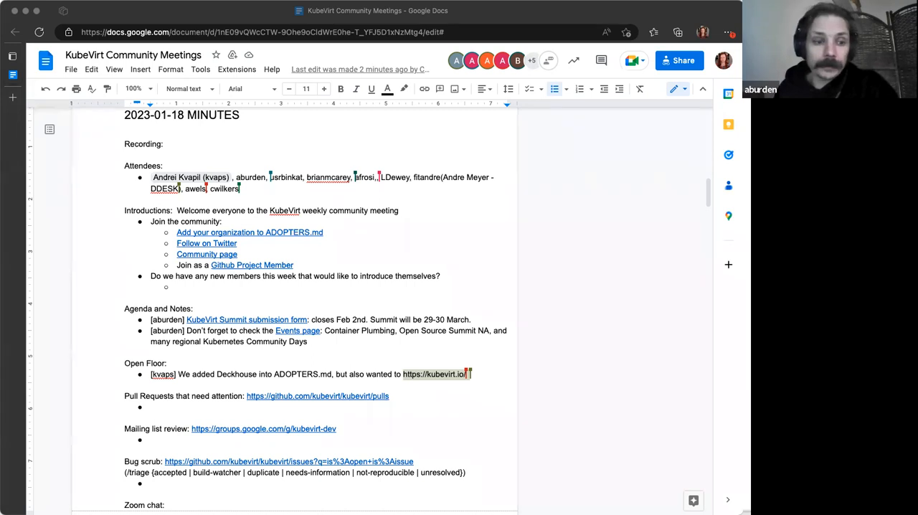
mouse_move(366, 299)
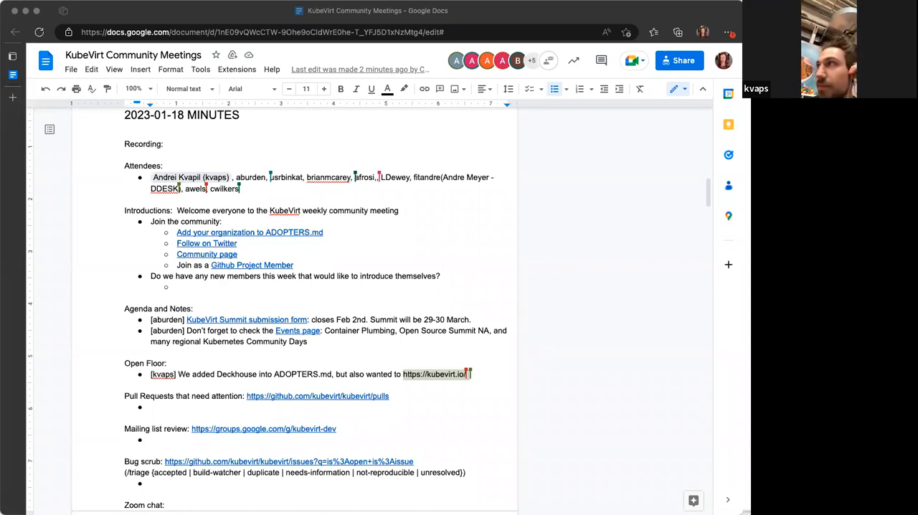
mouse_move(588, 281)
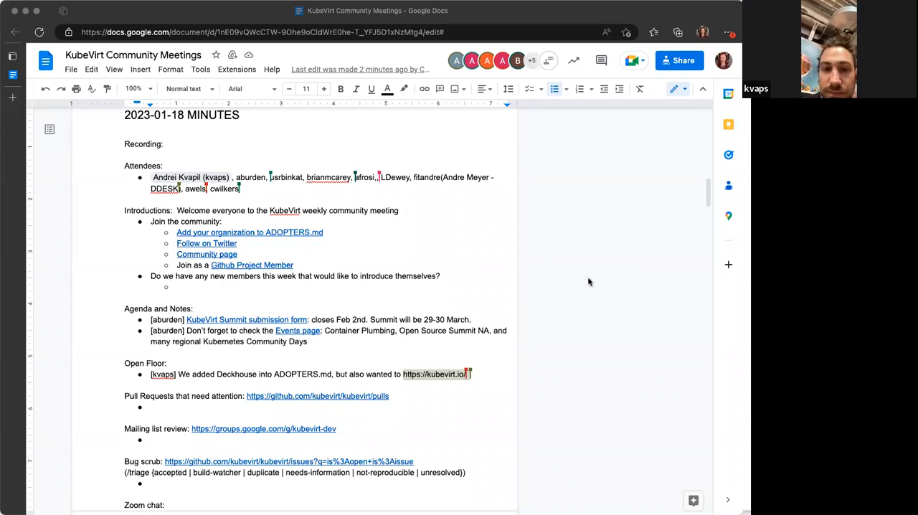
Step: Add an Open Floor sub-bullet: 'Open PR on kubevirt/kubevirt.github.io: KubeVirt website repo, documentation at https...'
click(390, 395)
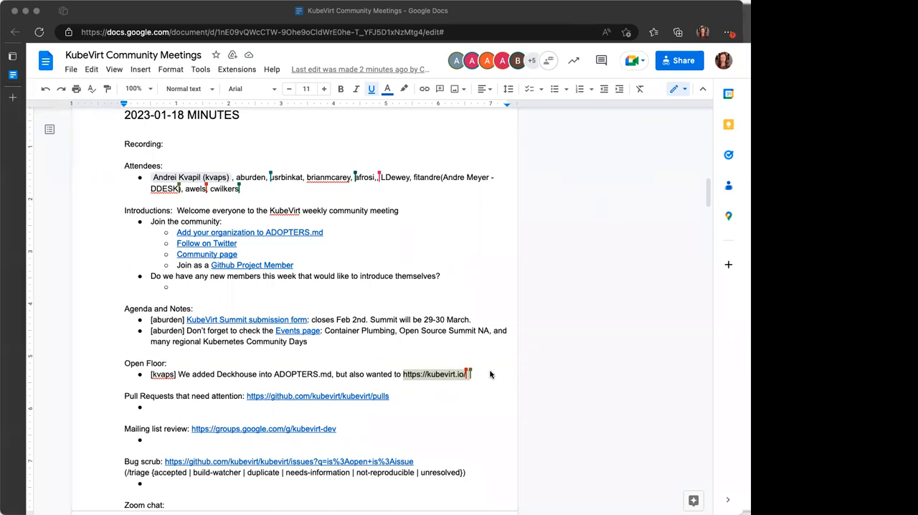
key(enter)
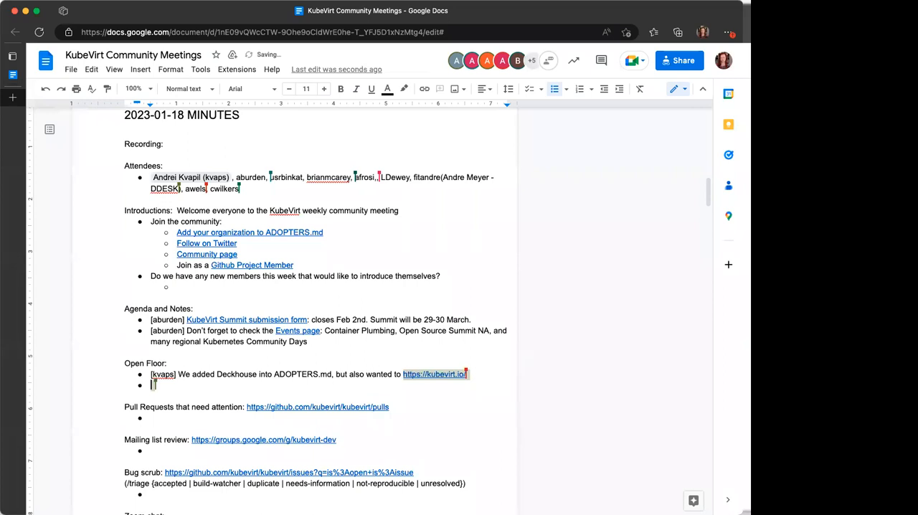
text(o)
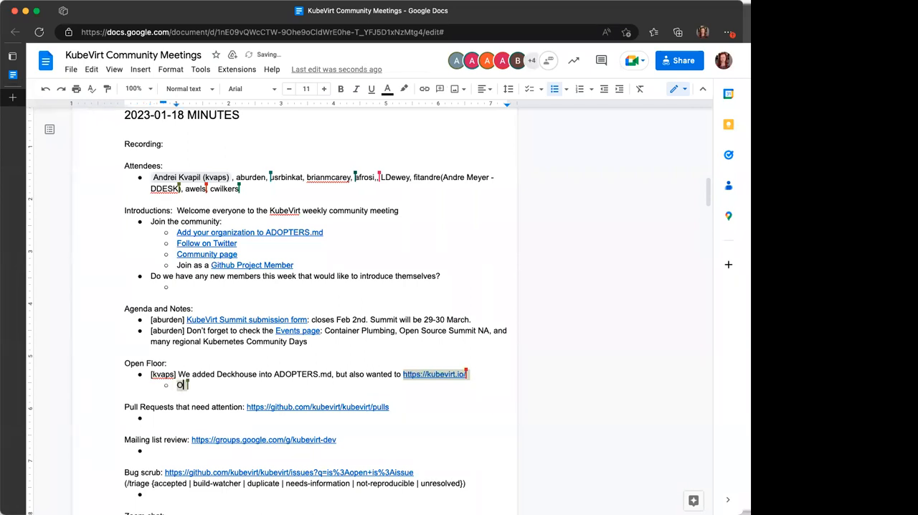
text(Open PR on kubevirt/kubevirt.github.io: KubeVirt website repo, documentation at https://kubevirt.io/user-guide/)
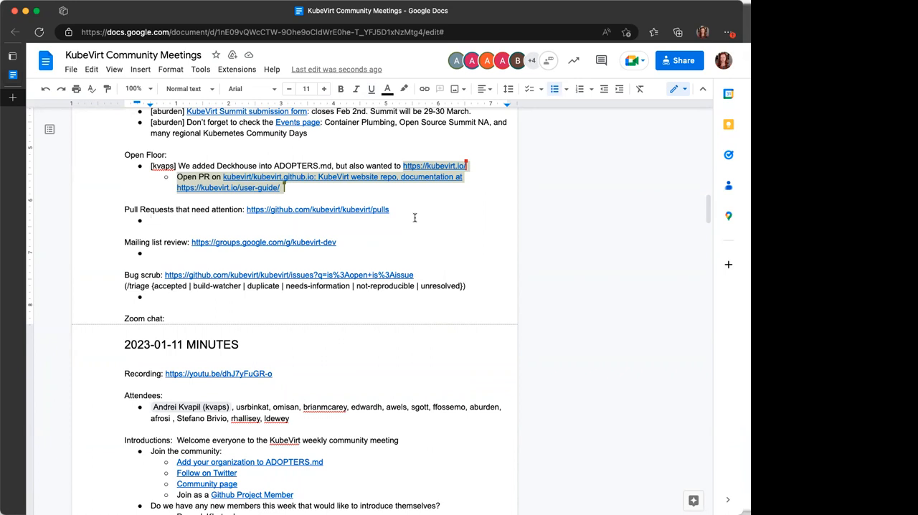
mouse_move(212, 17)
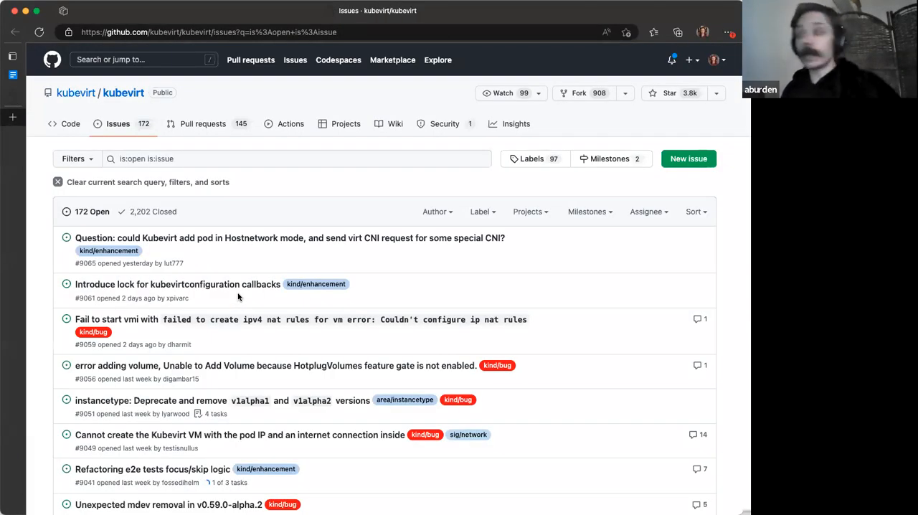
mouse_move(239, 295)
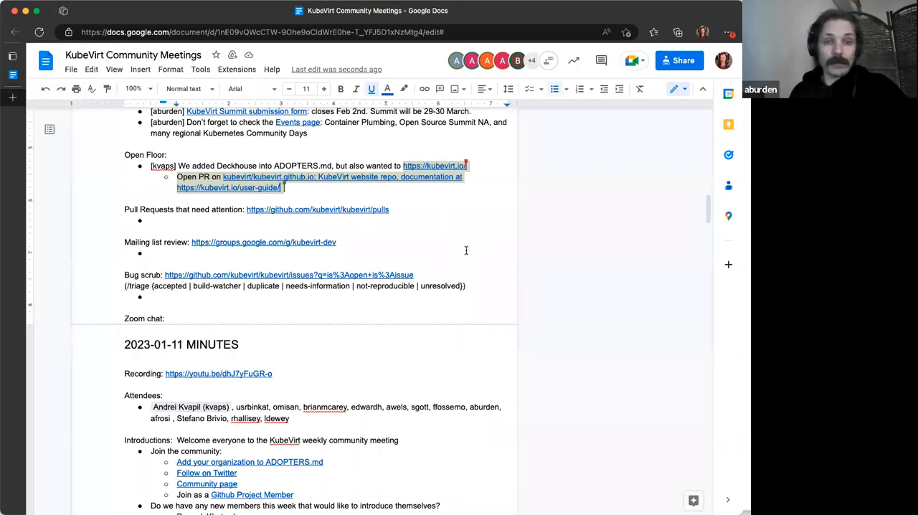
Step: Scroll up and down through the 2023-01-18 minutes to review them
scroll(up, 3)
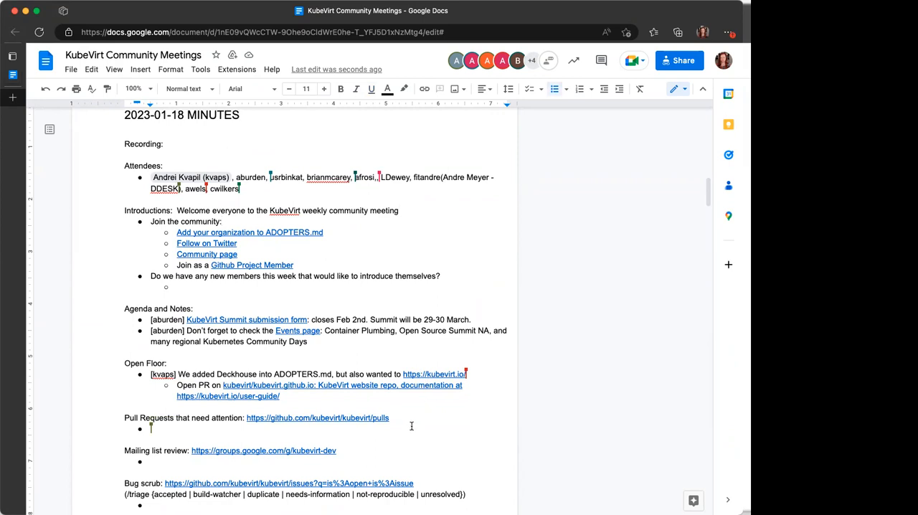
scroll(down, 3)
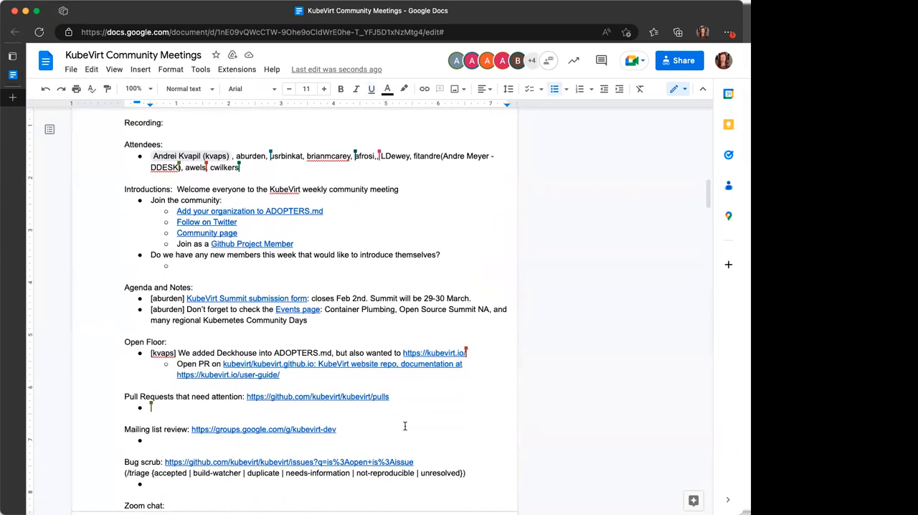
mouse_move(399, 423)
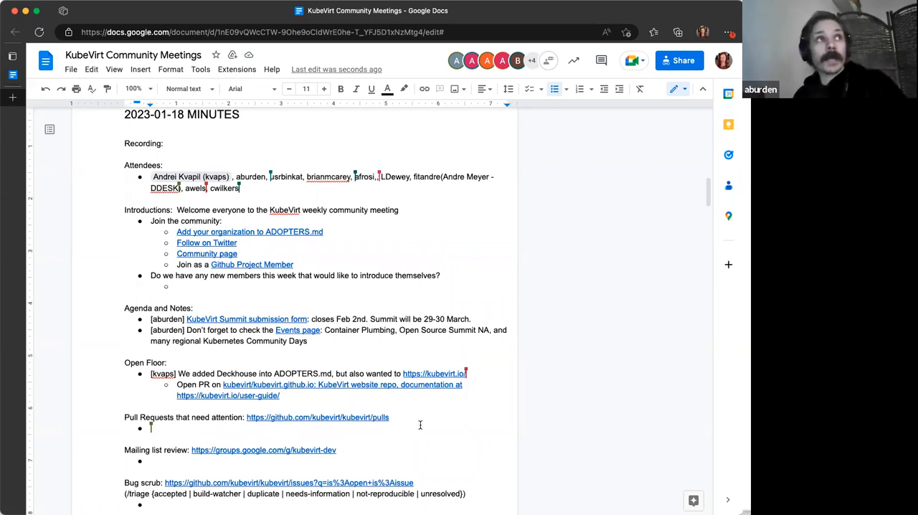
mouse_move(362, 416)
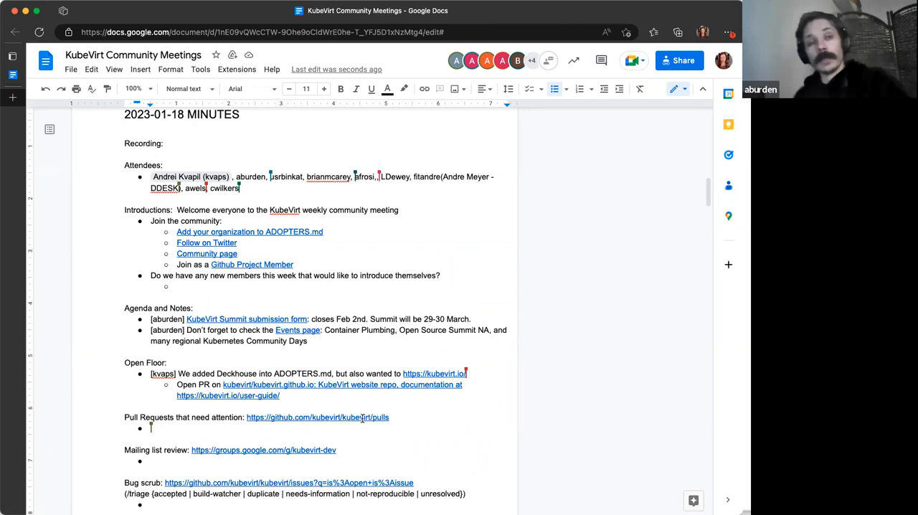
mouse_move(720, 356)
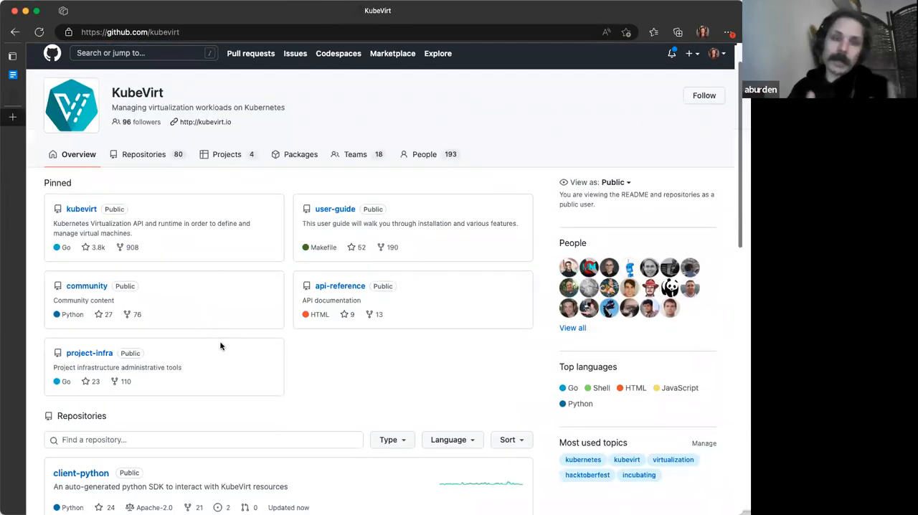
Step: Find kubevirt.github.io among KubeVirt repositories and view its pull requests
text(kubevirtg)
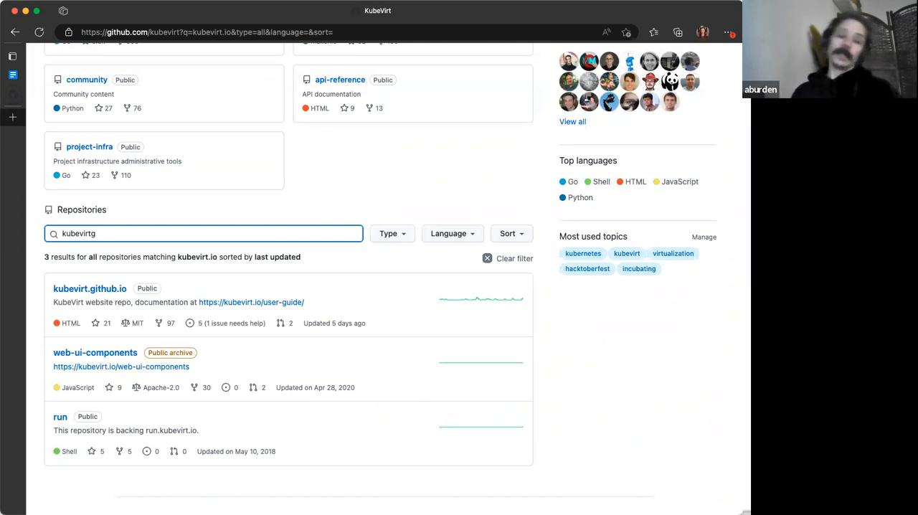
text(kubevirt.github)
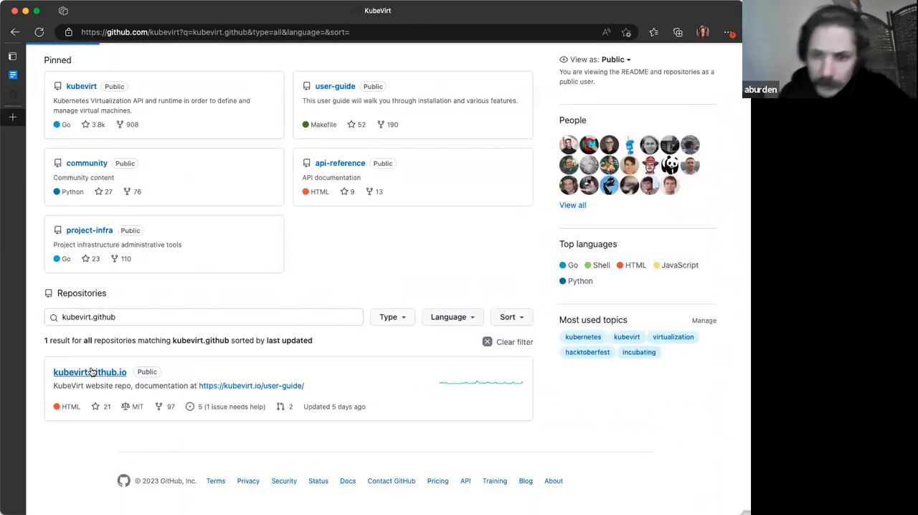
click(89, 371)
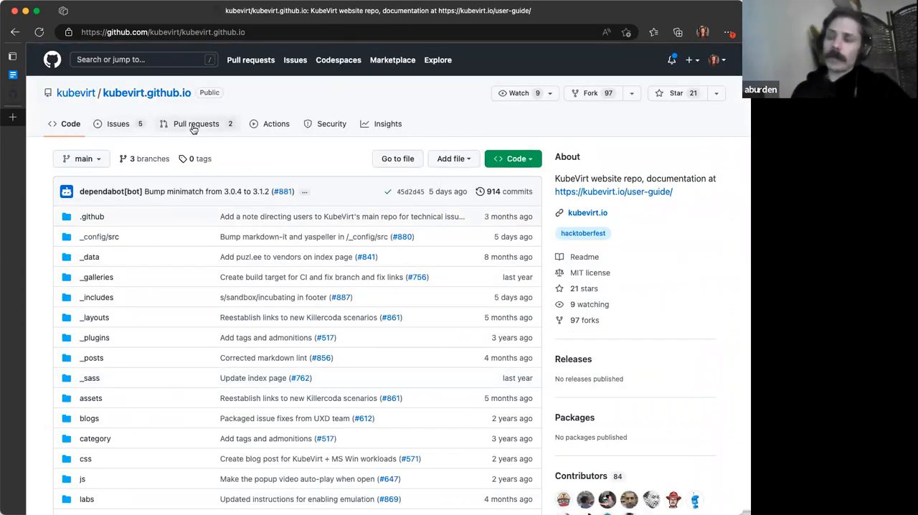
click(196, 123)
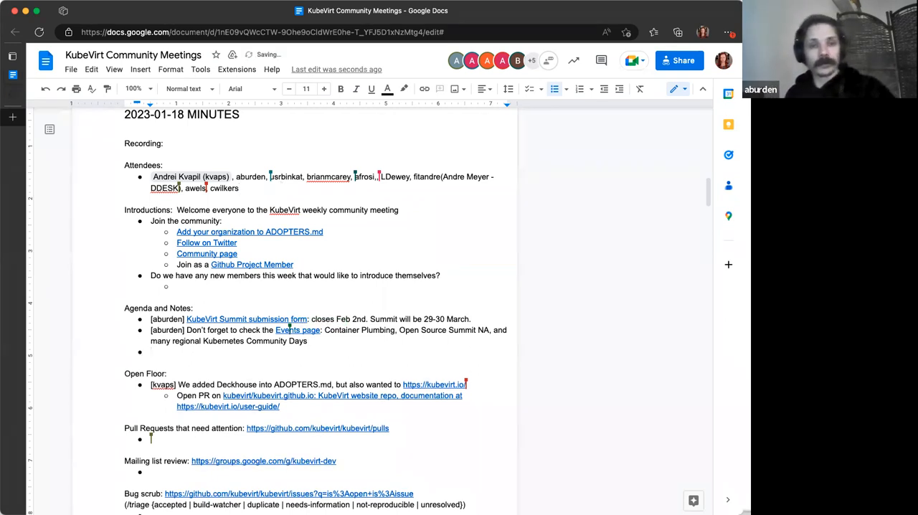
Step: Add agenda bullet '[aburden] Call for volunteers / mentors for Google Summer of Code'
text([aburden] Volunteers /)
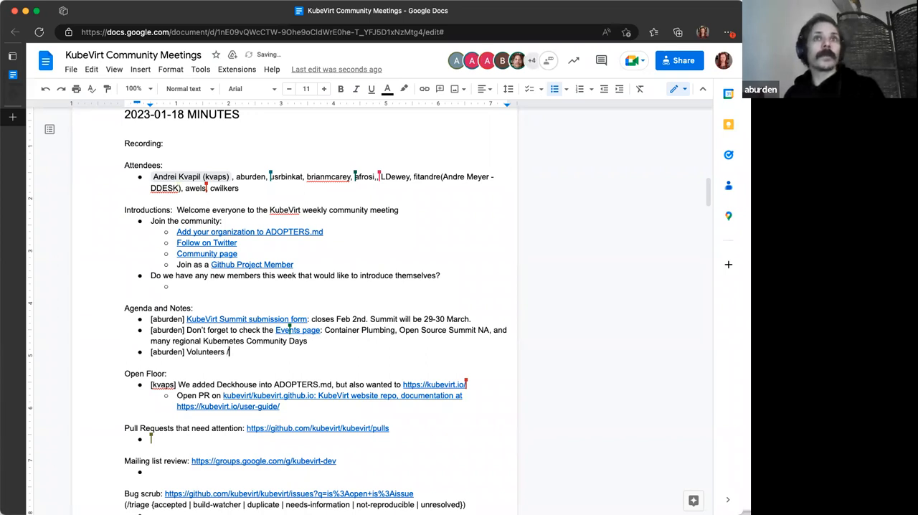
text(mentors for)
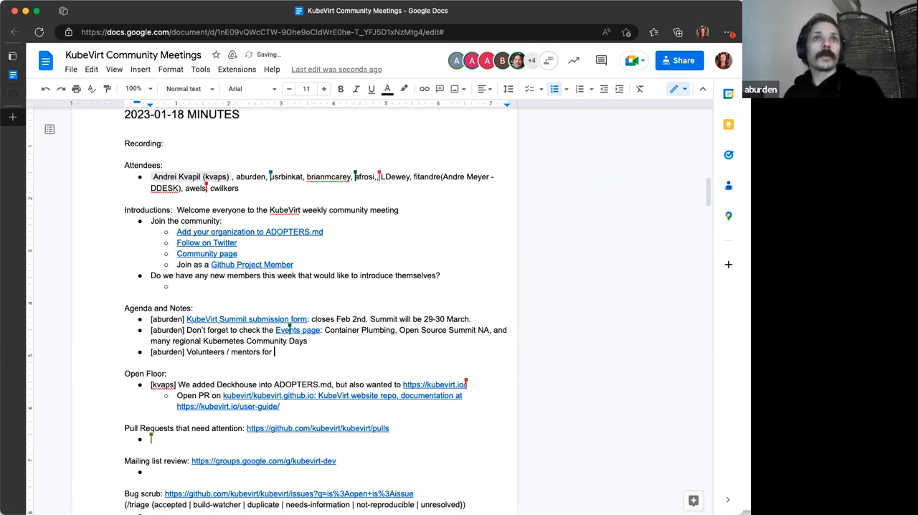
text(Google)
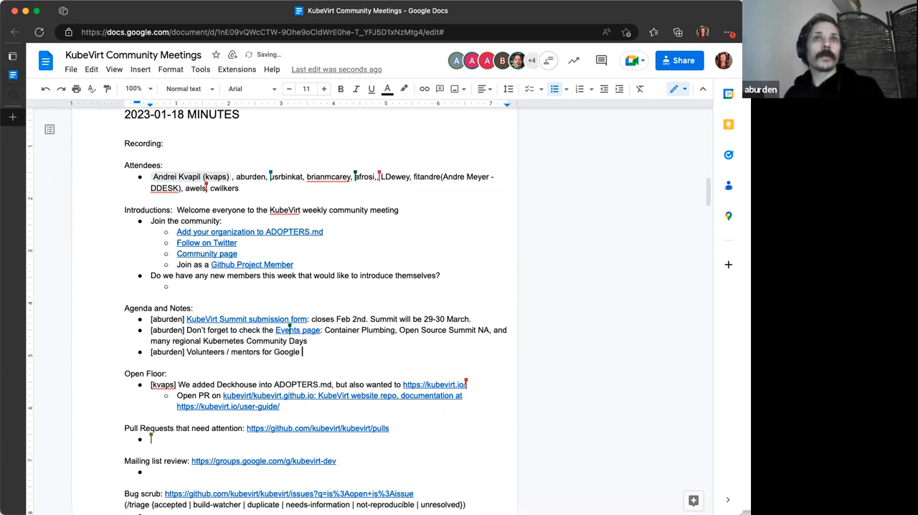
text(Summer of Code)
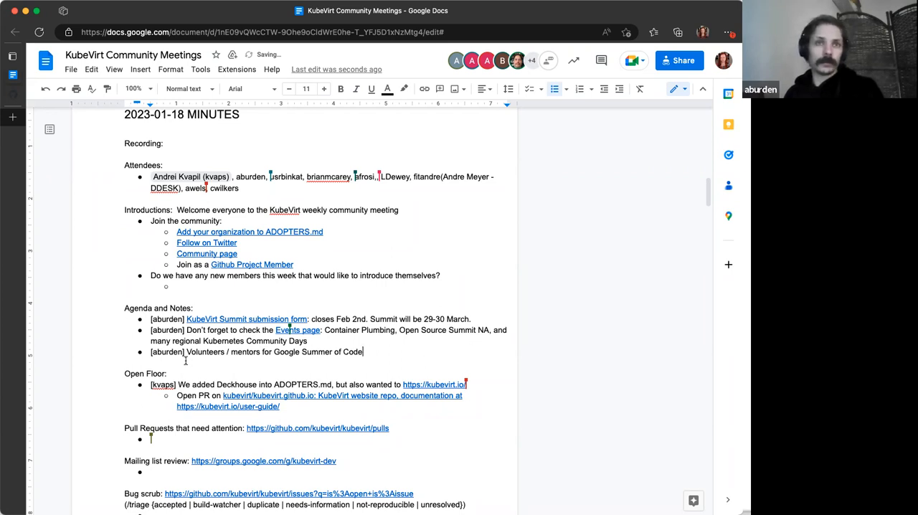
text(Call for v)
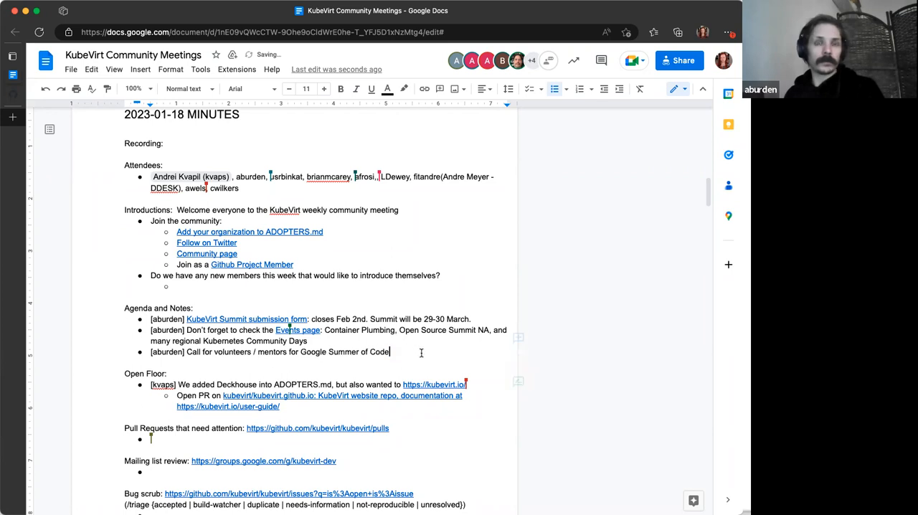
scroll(down, 3)
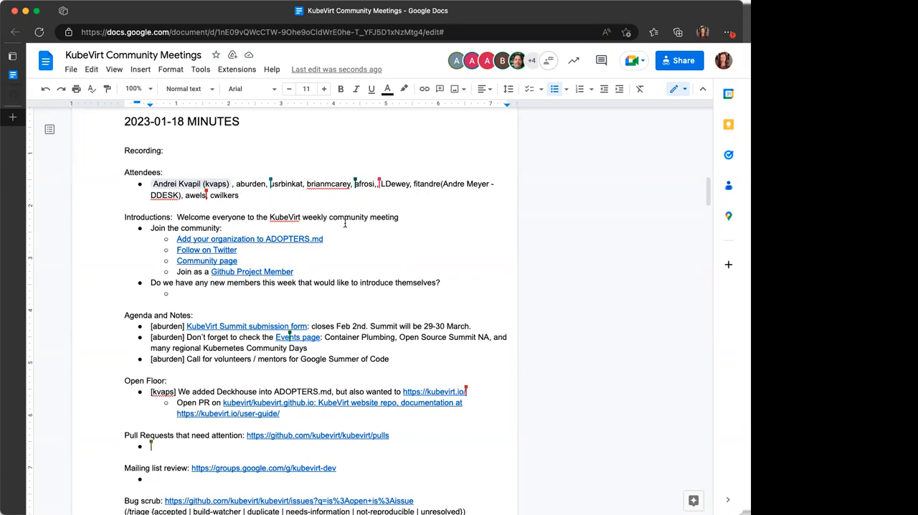
mouse_move(344, 241)
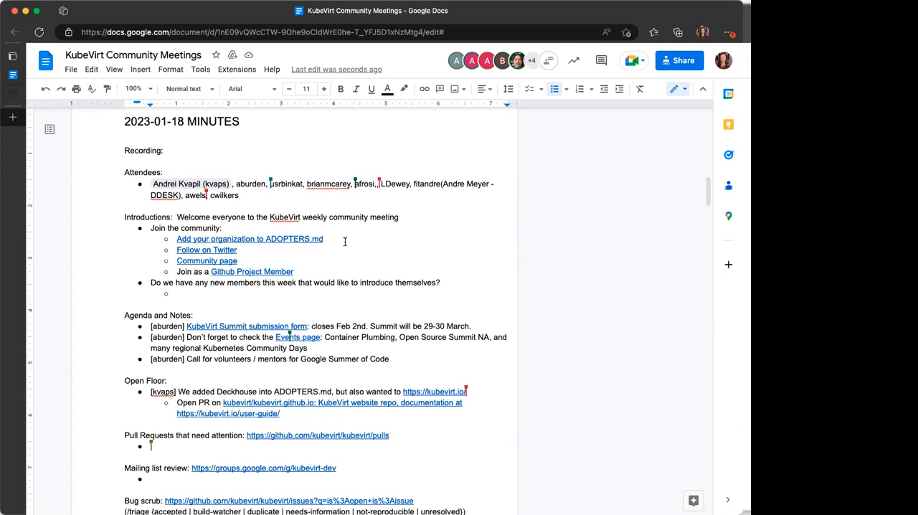
mouse_move(252, 450)
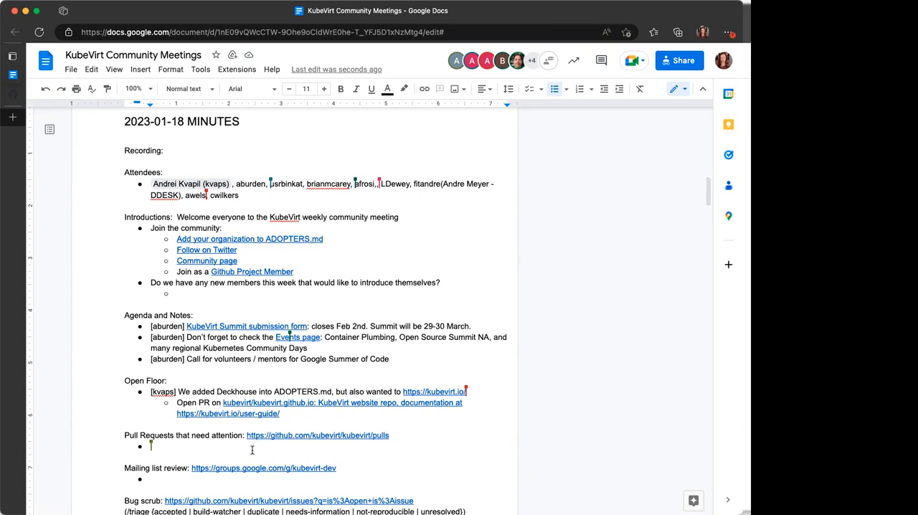